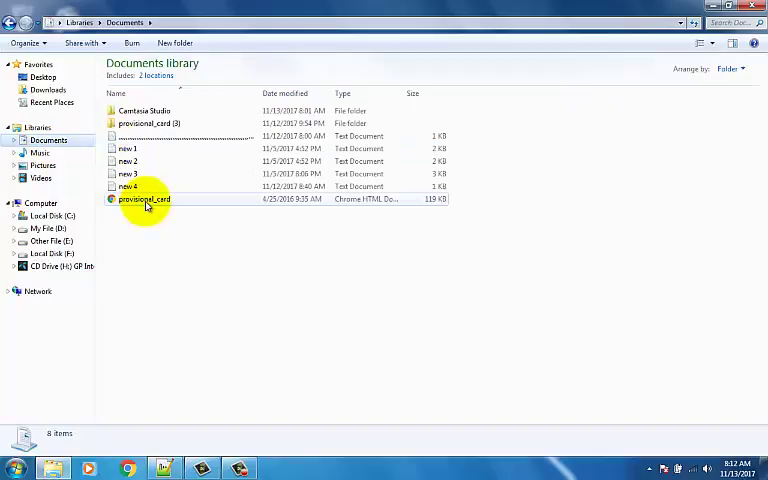
Check the provisional_card file's type in its Properties and close them
{"action": "right_click", "coordinate": [144, 200]}
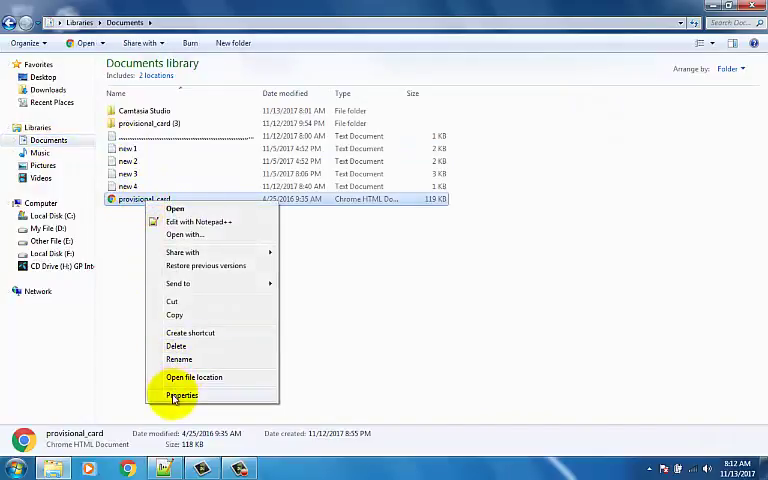
{"action": "left_click", "coordinate": [182, 396]}
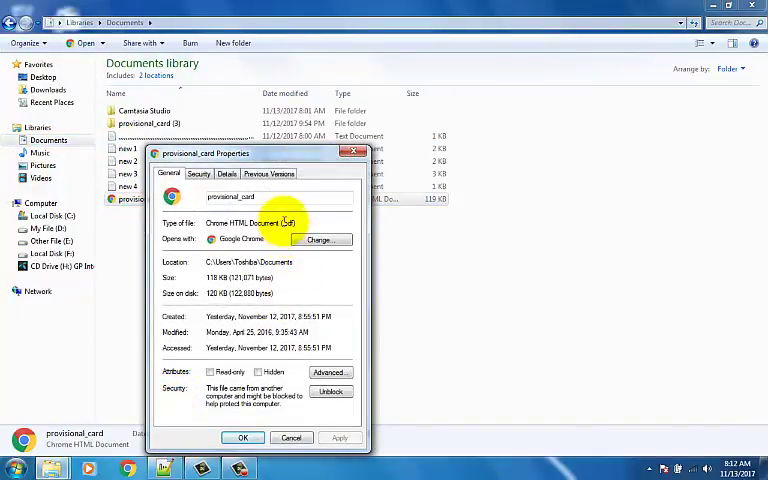
{"action": "double_click", "coordinate": [290, 222]}
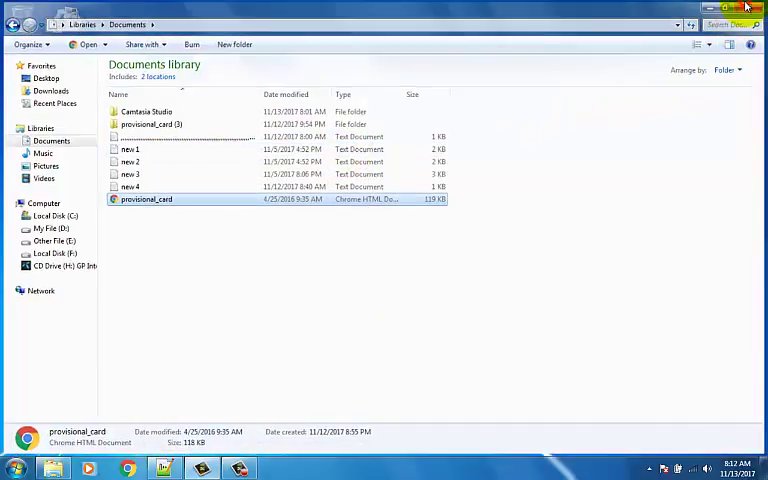
Launch Google Chrome from the desktop and go to pdftoimage.com
{"action": "left_click", "coordinate": [746, 8]}
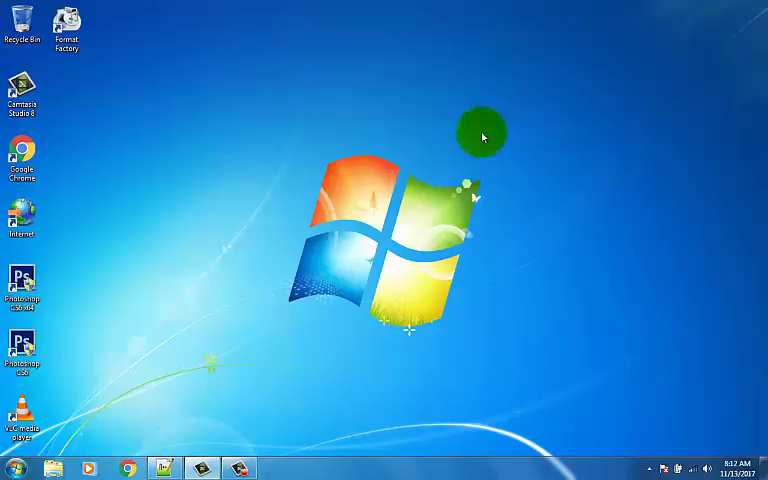
{"action": "right_click", "coordinate": [22, 156]}
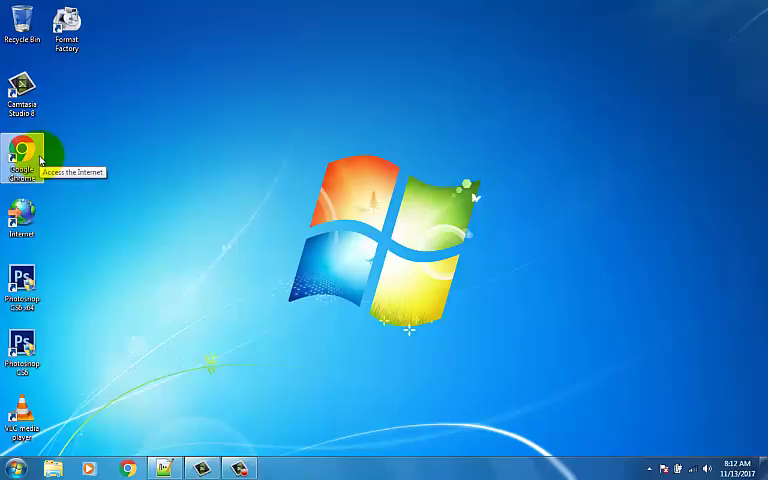
{"action": "double_click", "coordinate": [28, 156]}
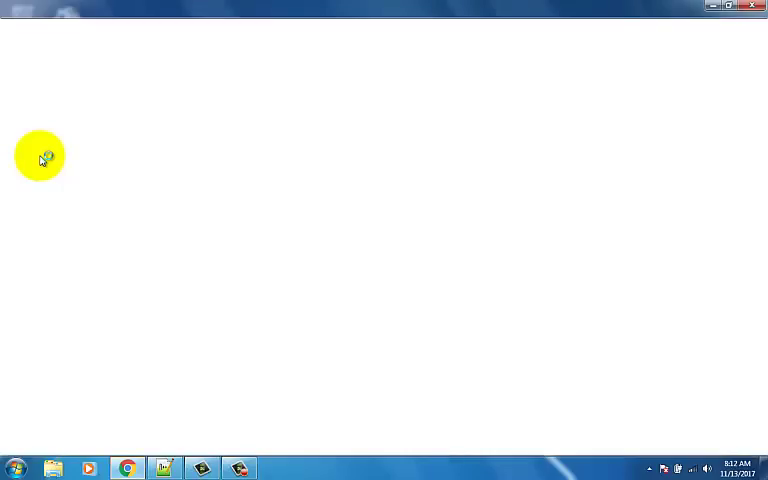
{"action": "left_click", "coordinate": [124, 464]}
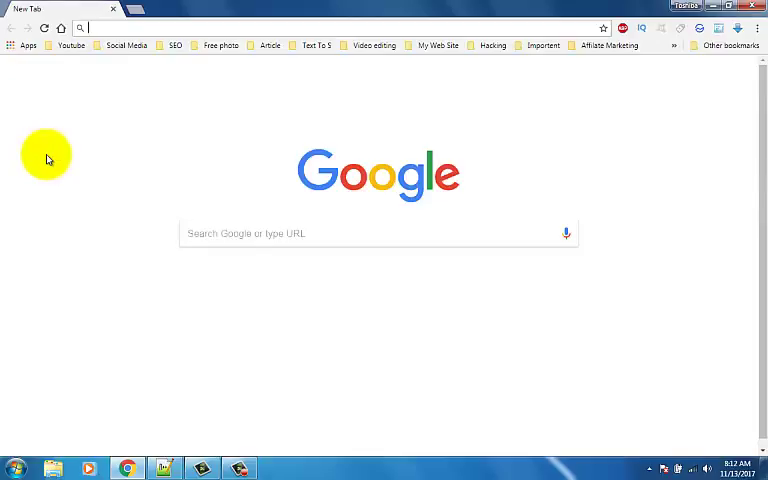
{"action": "type", "text": "pdftoimage.com"}
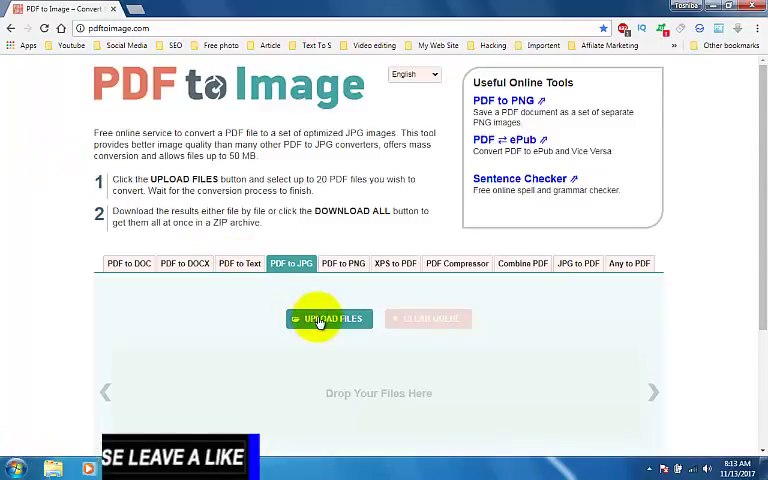
Upload the provisional_card PDF to the PDF to JPG tool for conversion
{"action": "left_click", "coordinate": [328, 318]}
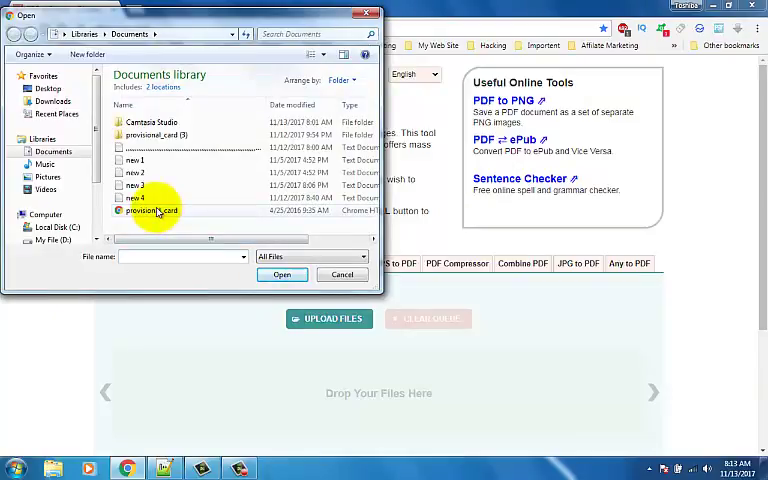
{"action": "left_click", "coordinate": [150, 210]}
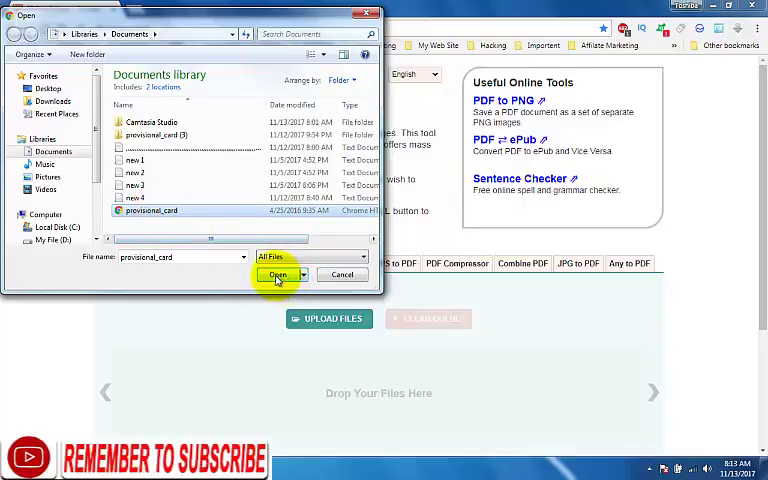
{"action": "left_click", "coordinate": [278, 274]}
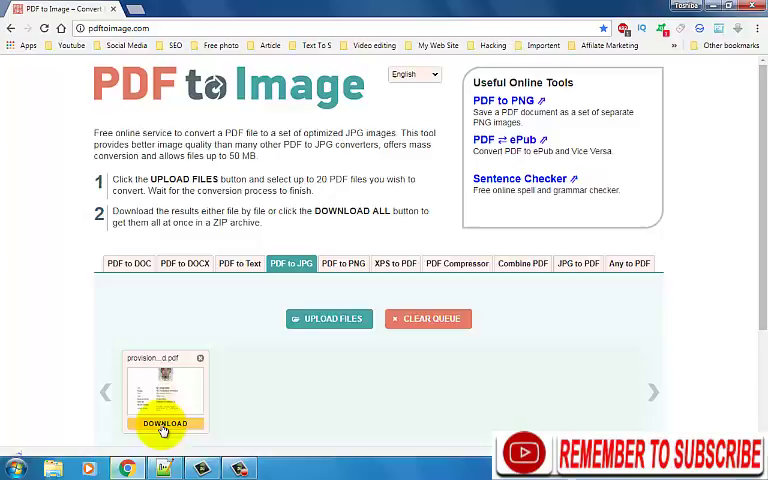
Download the converted provisional_card zip and show it in its Documents folder
{"action": "left_click", "coordinate": [164, 424]}
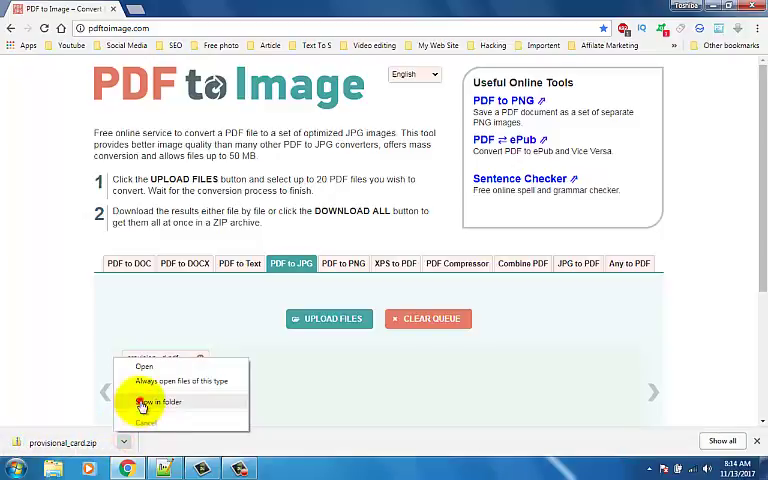
{"action": "left_click", "coordinate": [160, 416]}
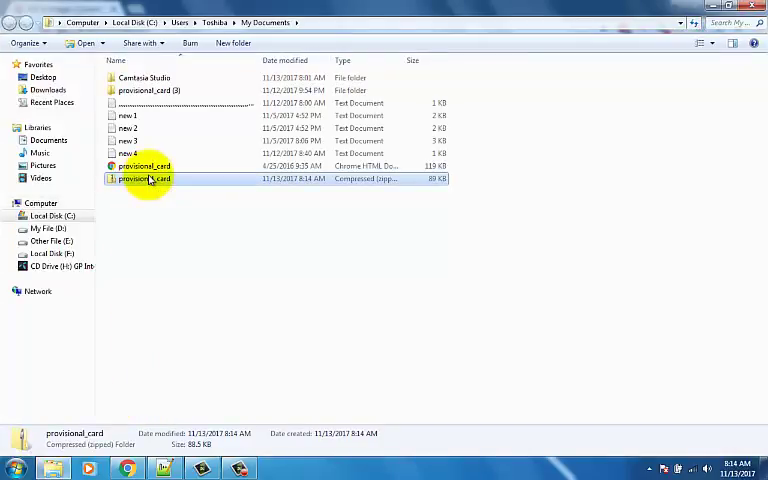
Extract the provisional_card zip to its default folder, revealing the provisional_card-1 image
{"action": "right_click", "coordinate": [144, 178]}
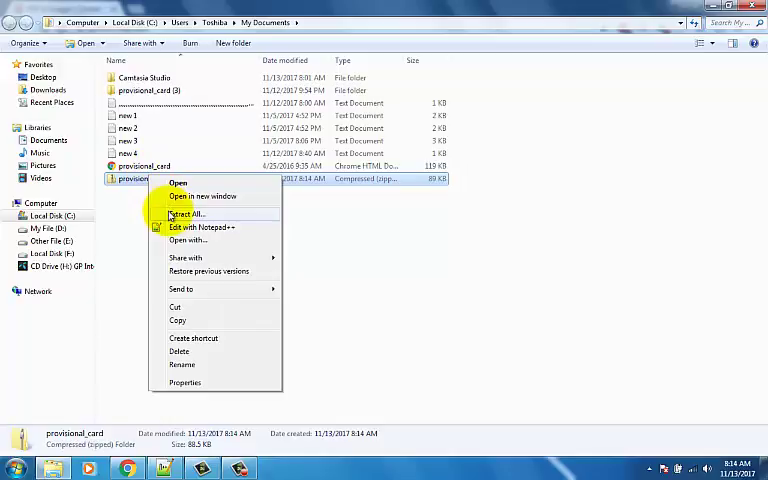
{"action": "left_click", "coordinate": [188, 214]}
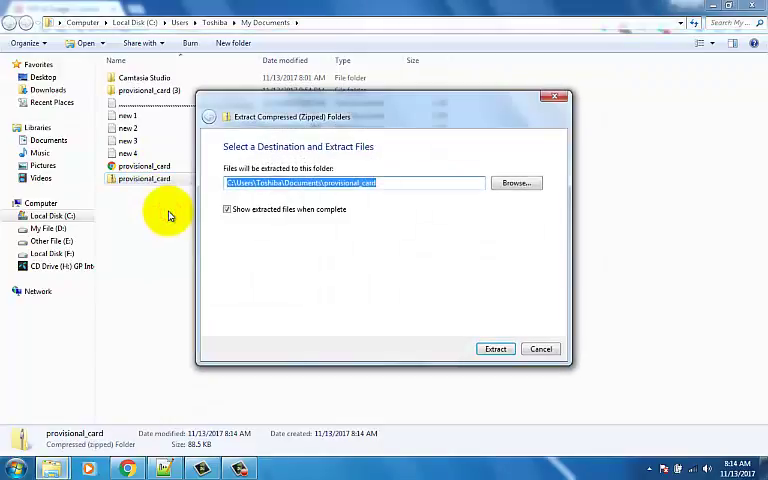
{"action": "left_click", "coordinate": [496, 348]}
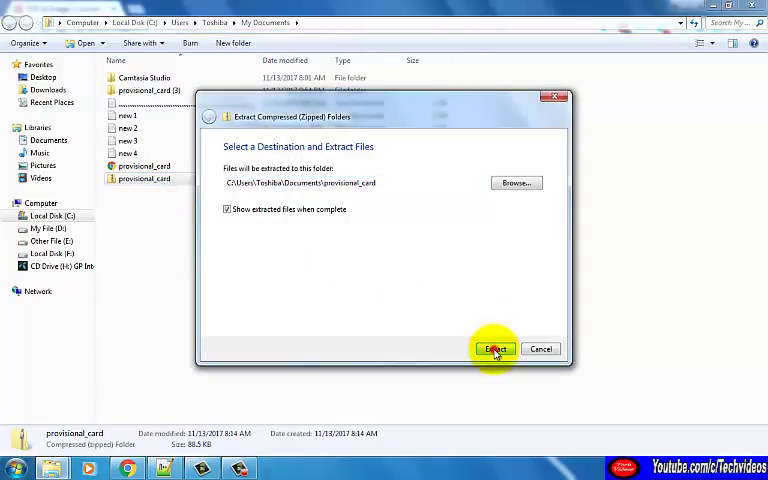
{"action": "left_click", "coordinate": [494, 348]}
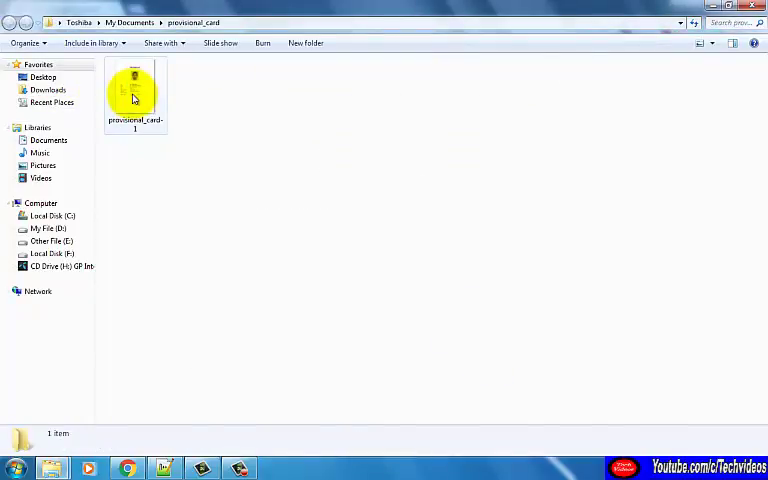
{"action": "right_click", "coordinate": [136, 96]}
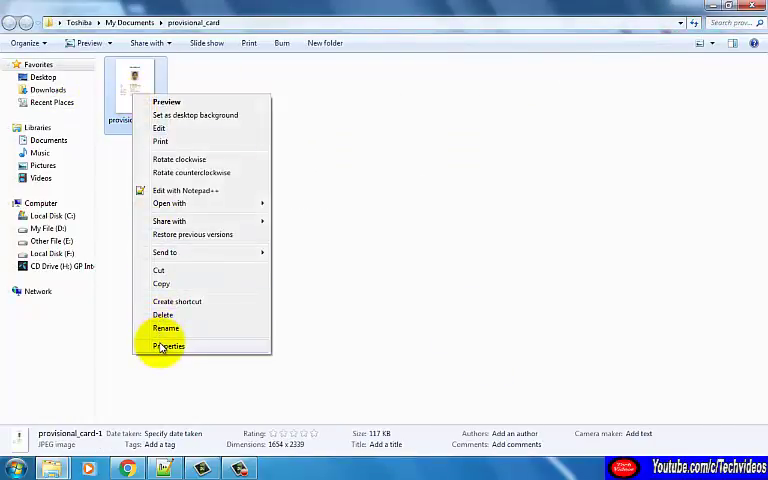
{"action": "left_click", "coordinate": [168, 346]}
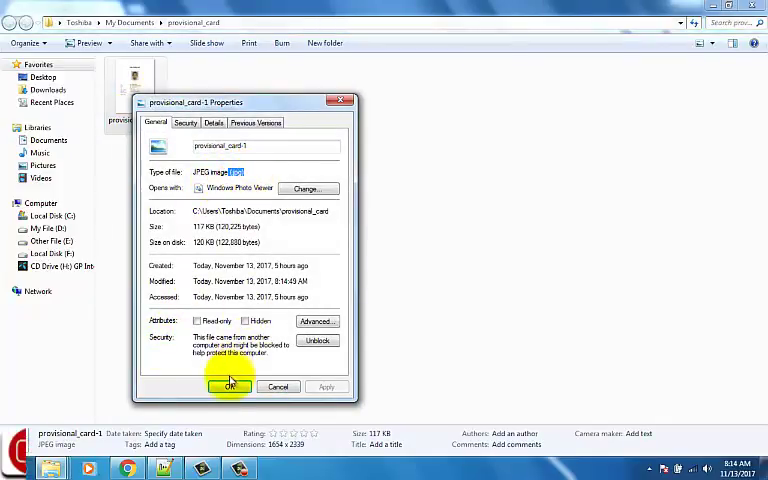
{"action": "left_click", "coordinate": [230, 386]}
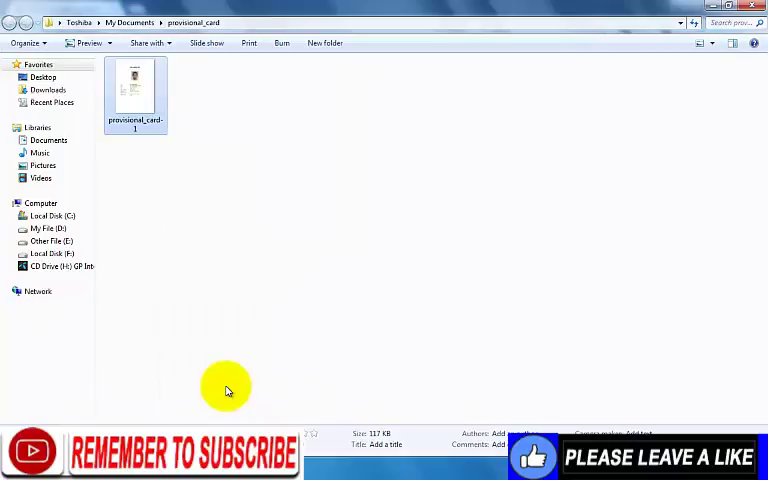